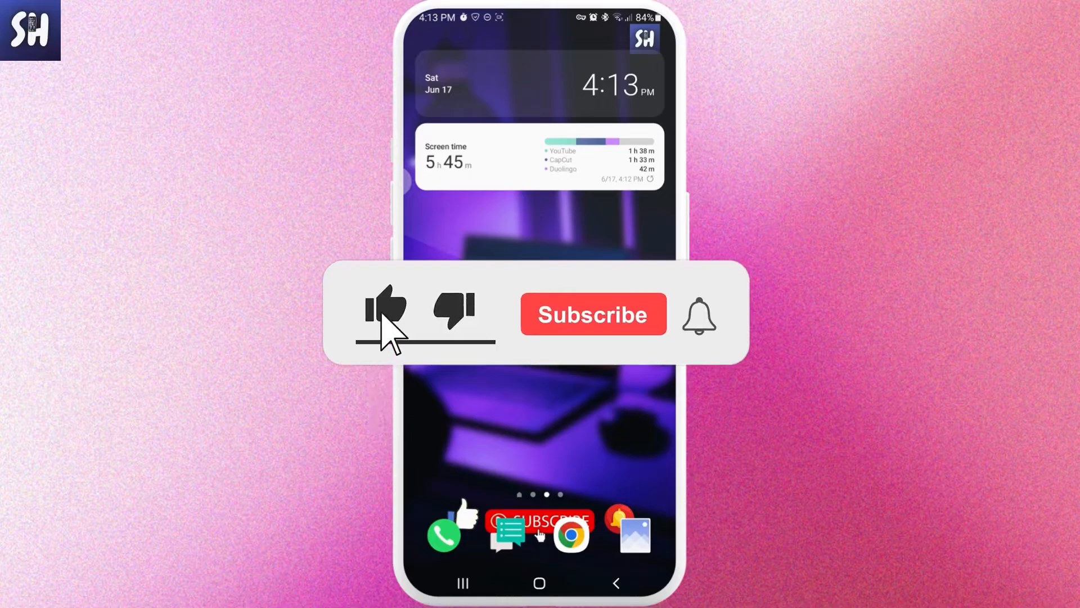
- Launch YouTube, play 'Making the Most Private Facebook Profile on Phone' and show its controls
click(592, 313)
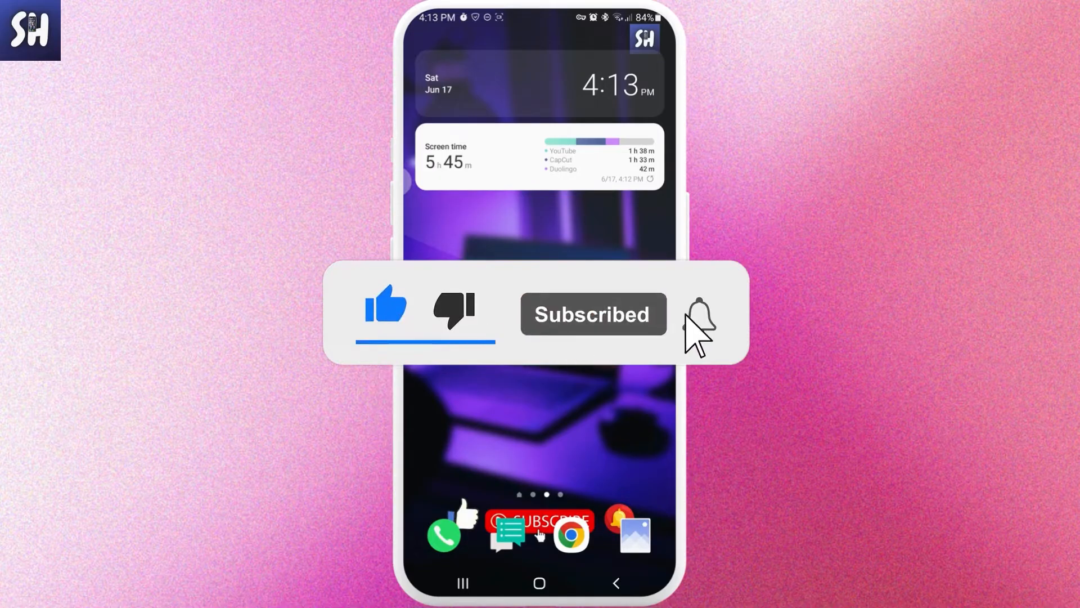
click(697, 313)
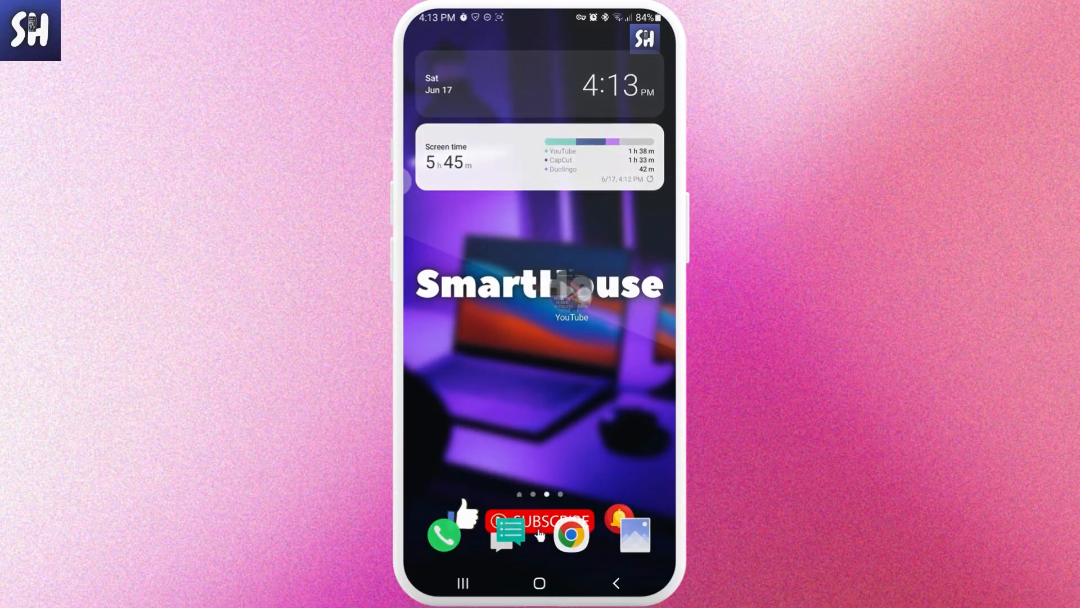
click(571, 286)
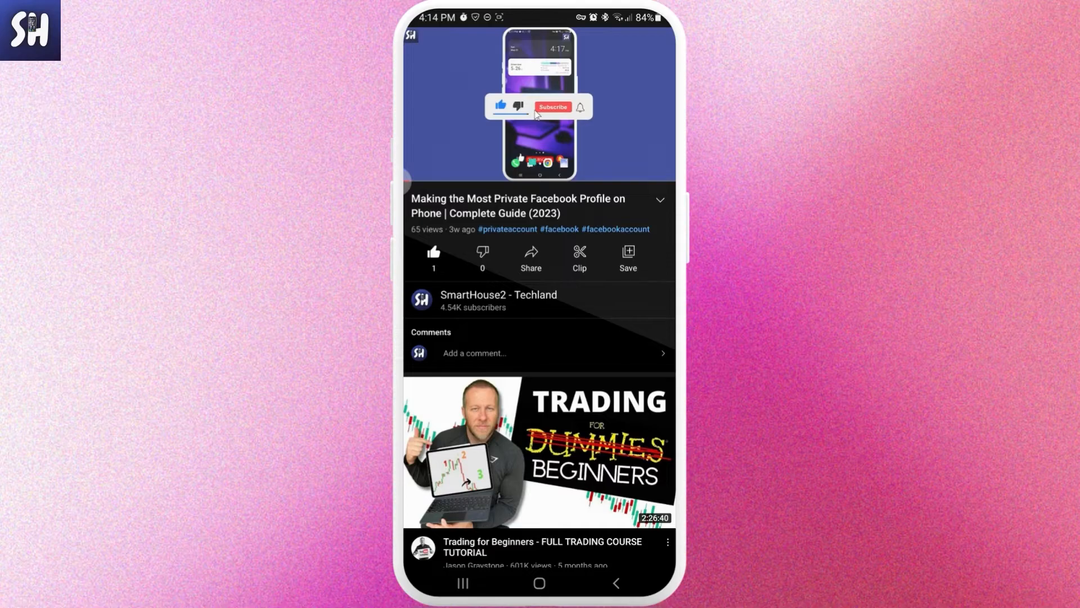
click(552, 106)
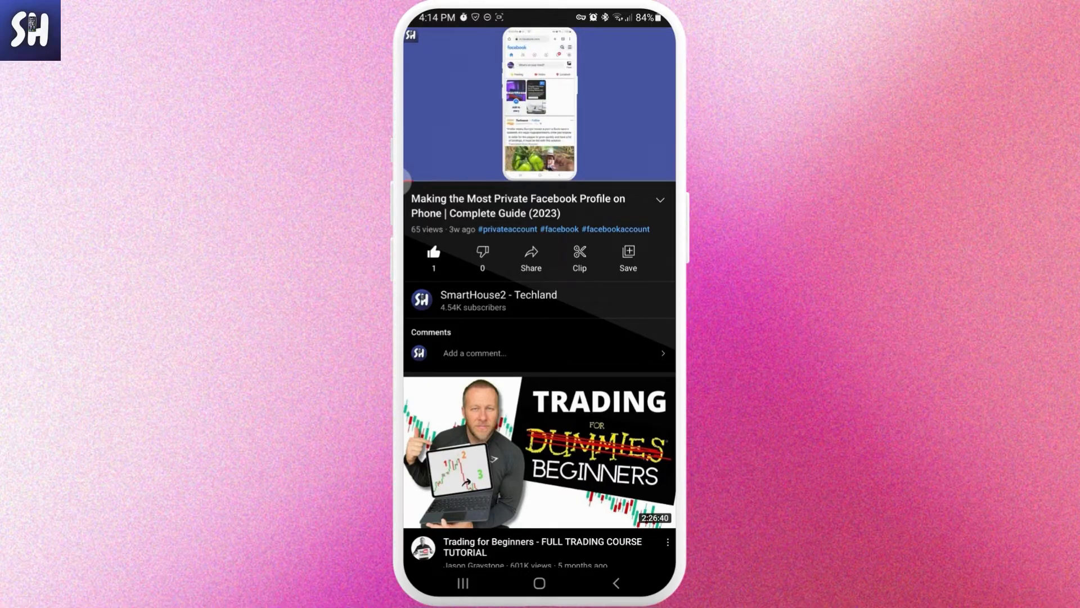
click(539, 104)
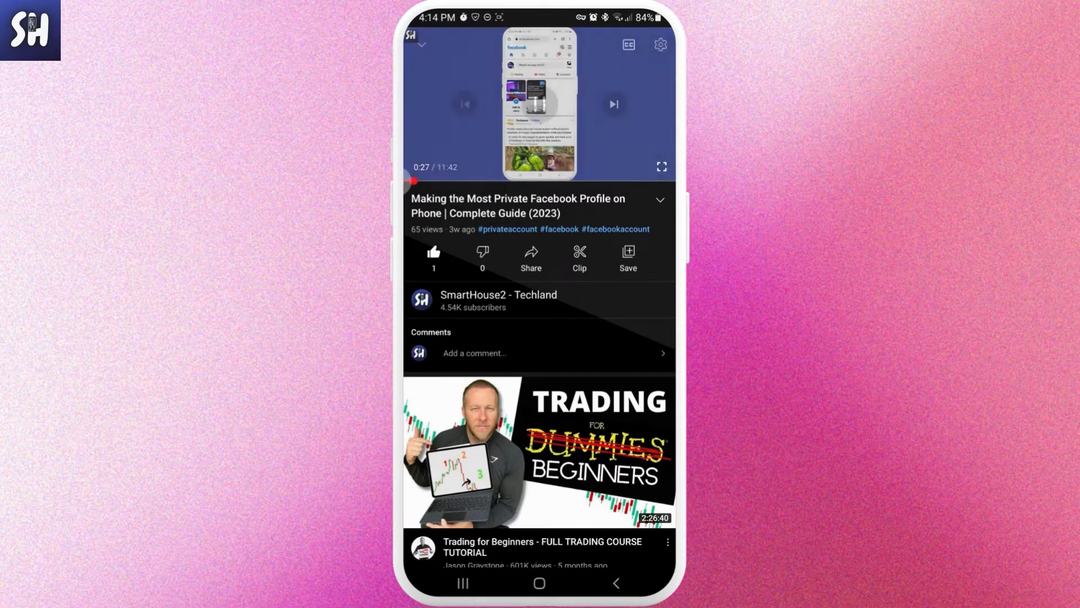
- Open the player's quality choices to drop the video below 720p
click(659, 44)
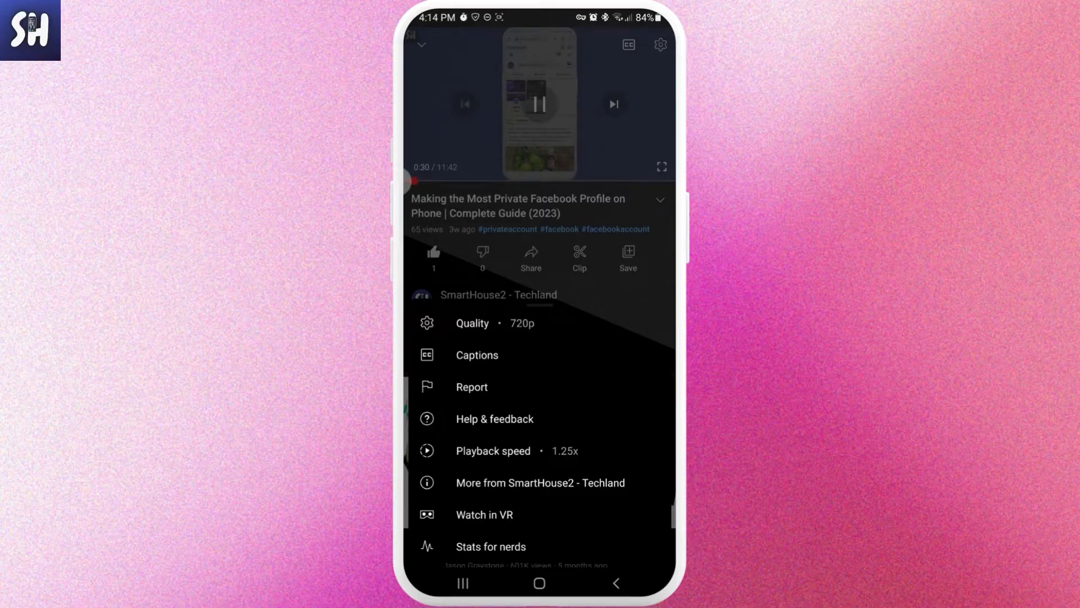
click(473, 323)
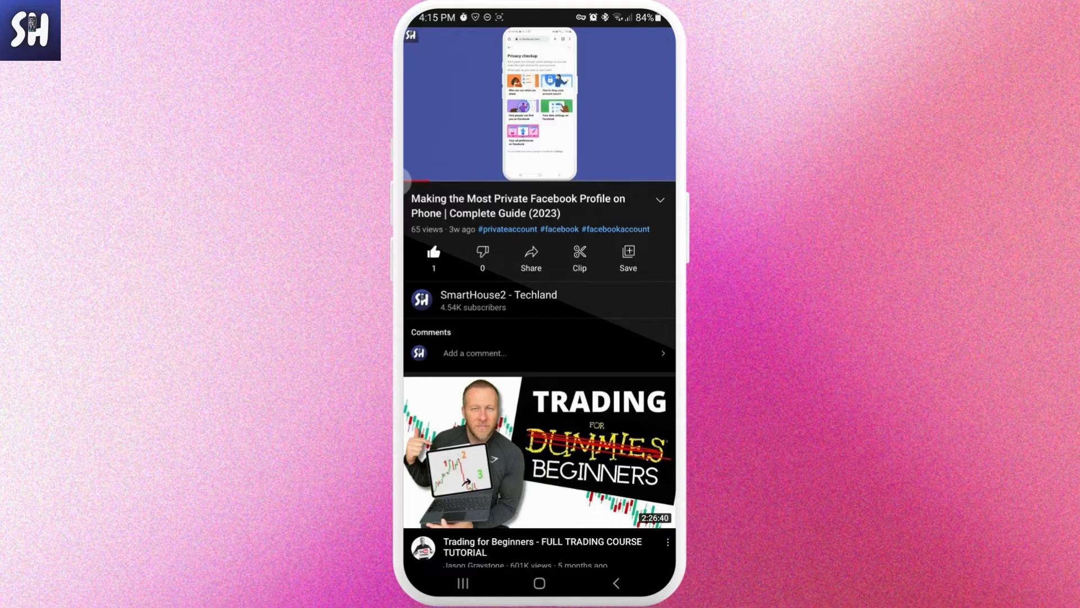
- Leave the video and open YouTube's app info from its home-screen shortcut menu
click(539, 104)
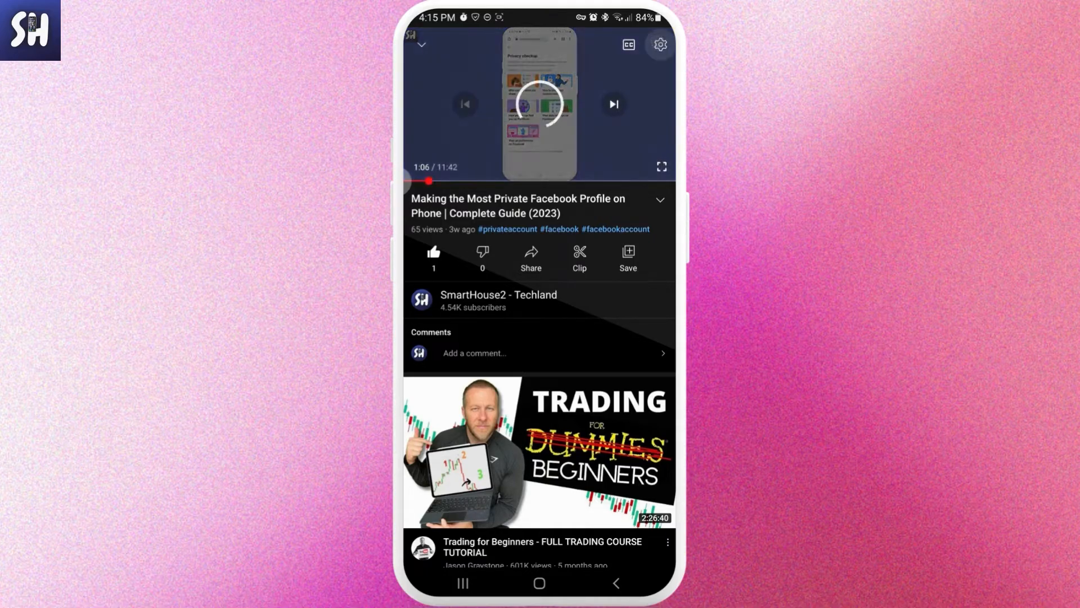
click(659, 44)
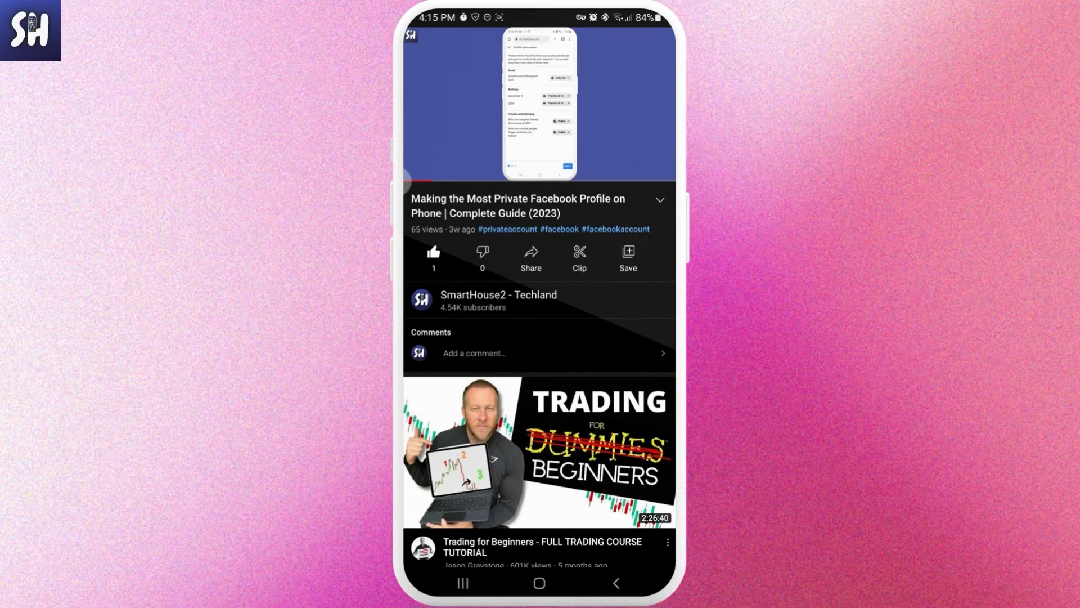
click(498, 295)
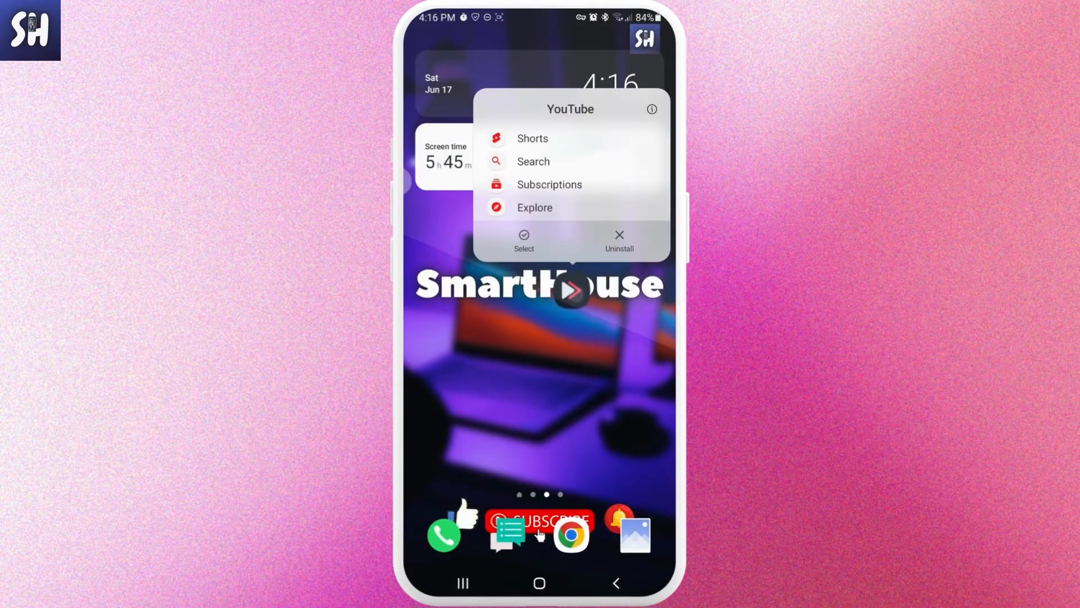
click(651, 109)
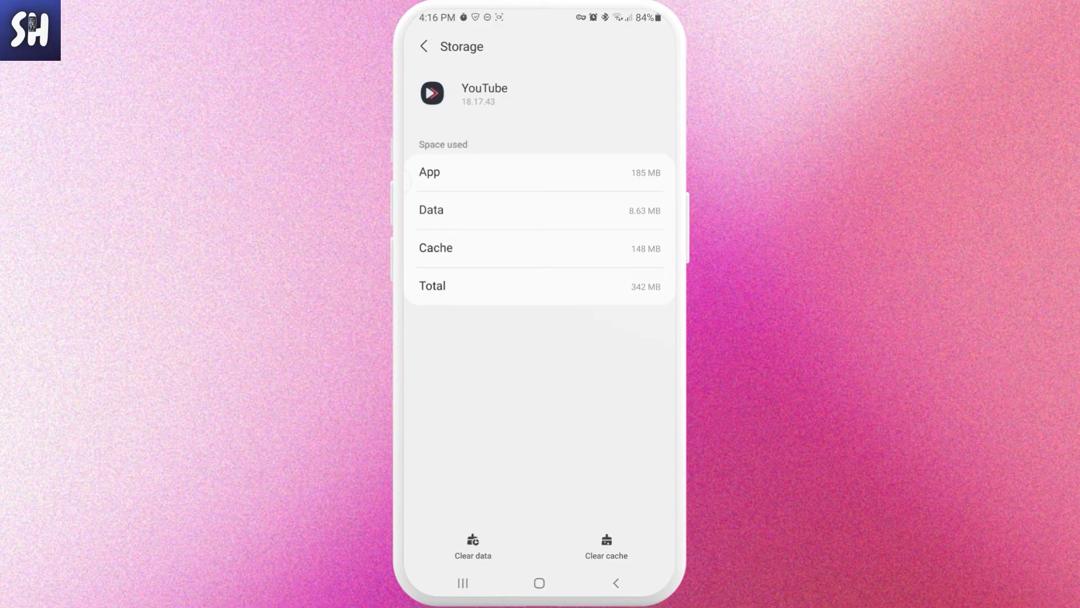
- Clear YouTube's 148 MB of cached data from its storage page
click(540, 583)
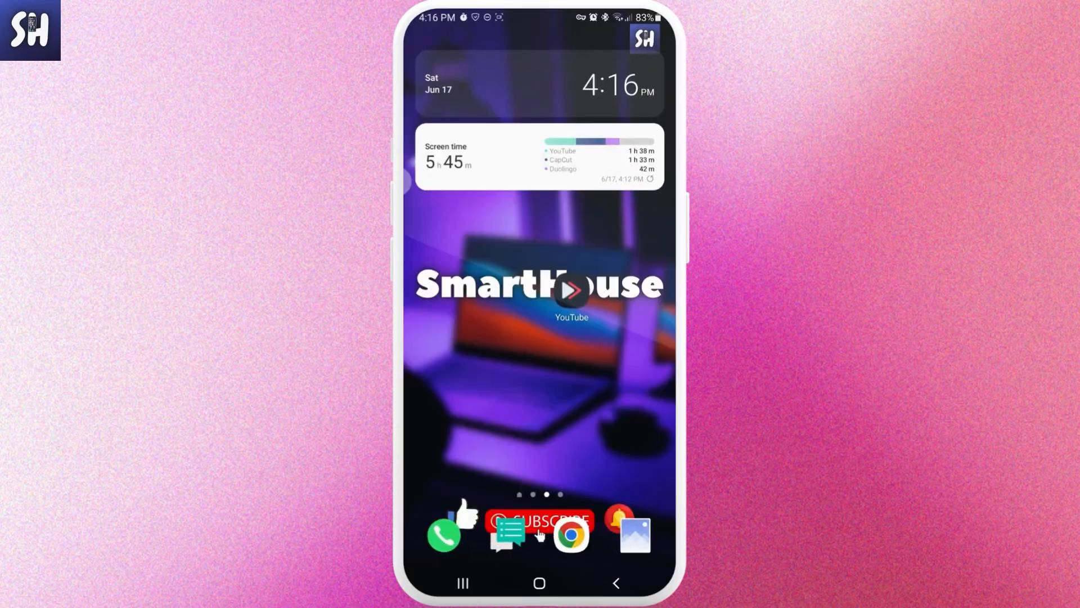